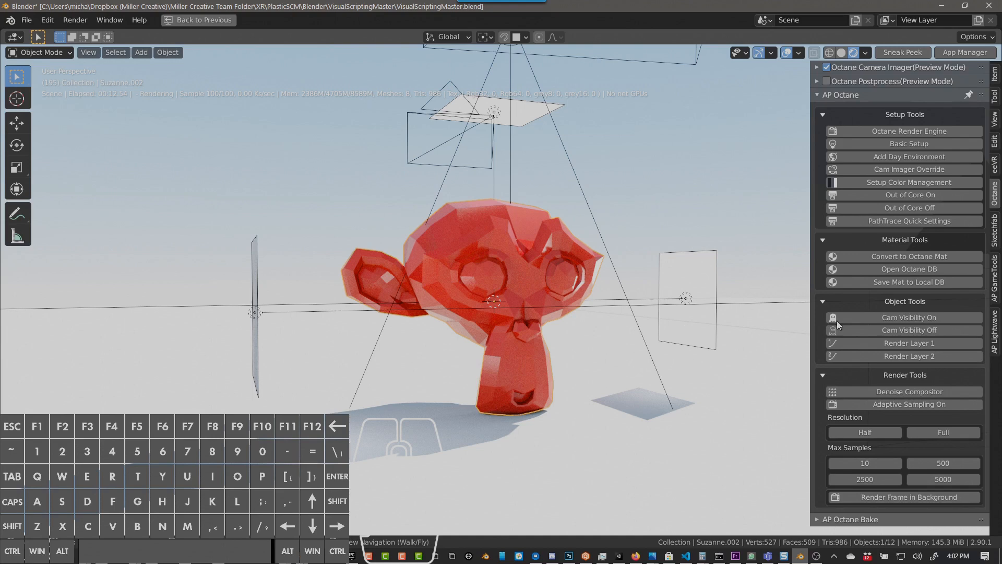
pyautogui.moveTo(989, 194)
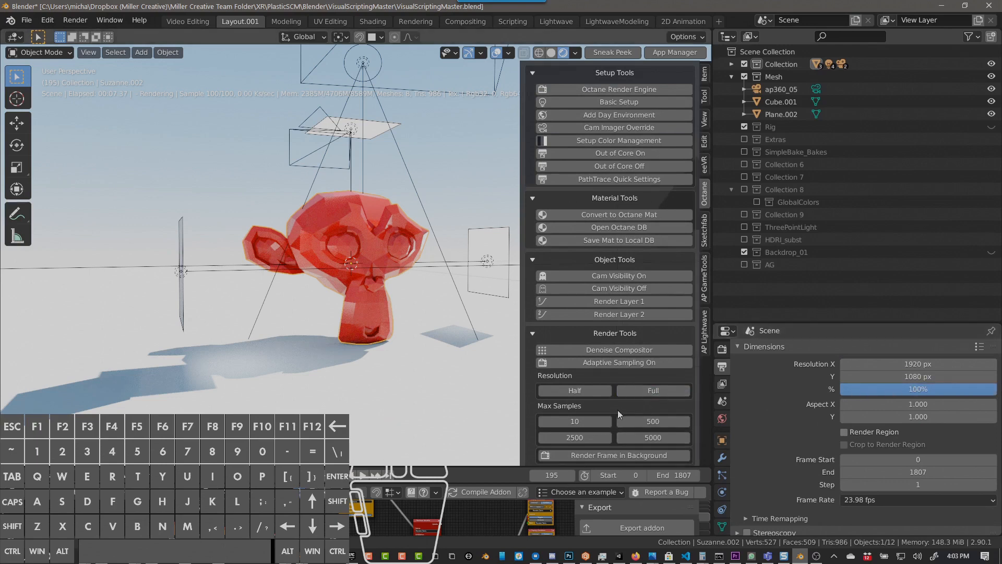
# - Show the Octane kernel settings and apply the Max Samples presets 2500, then 10
pyautogui.click(574, 390)
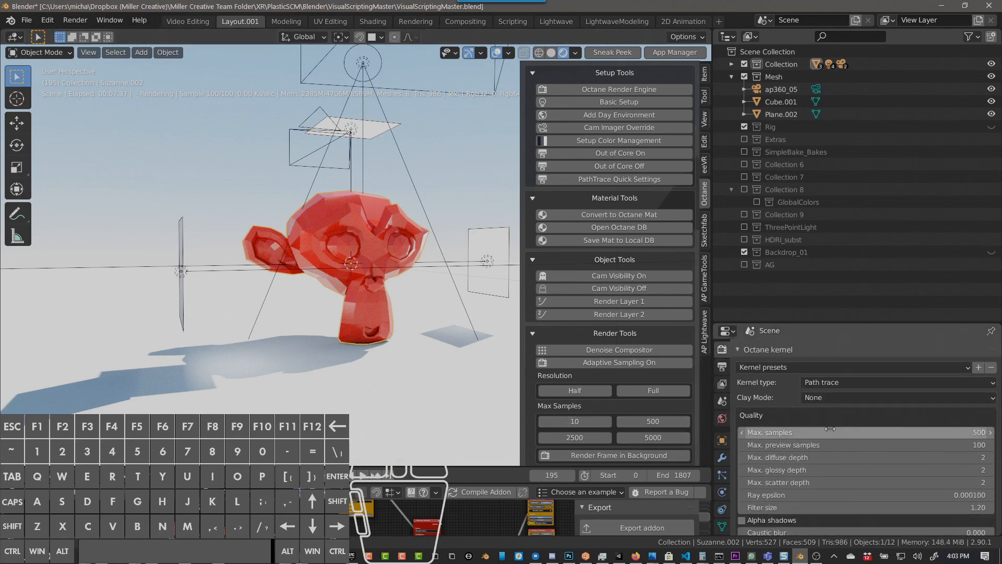
pyautogui.click(573, 438)
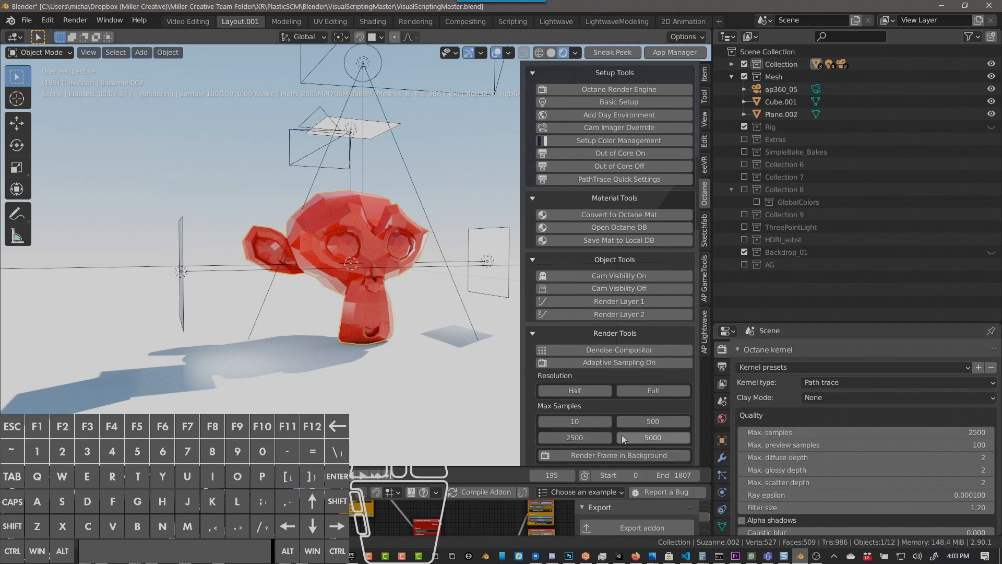
pyautogui.click(573, 420)
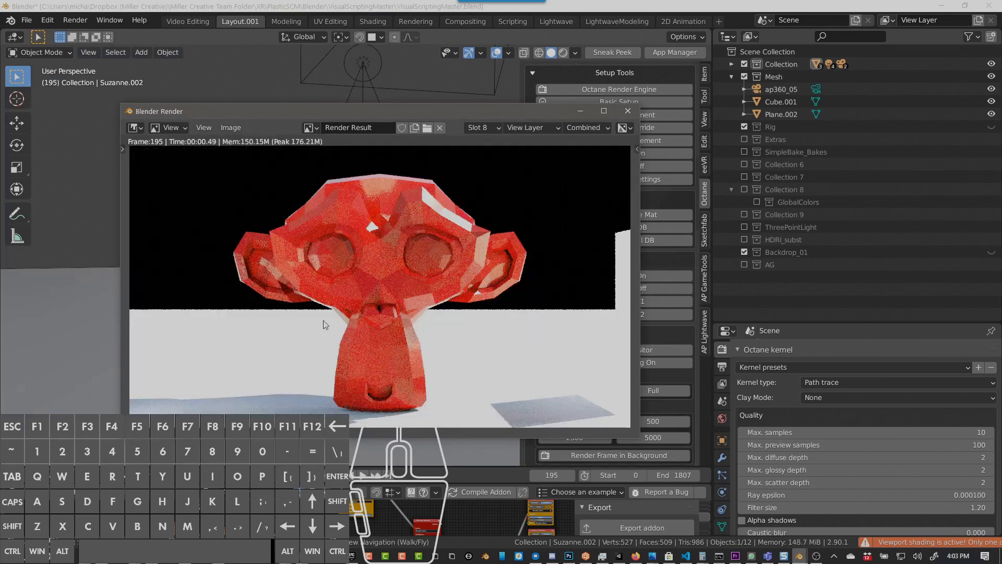
pyautogui.moveTo(619, 156)
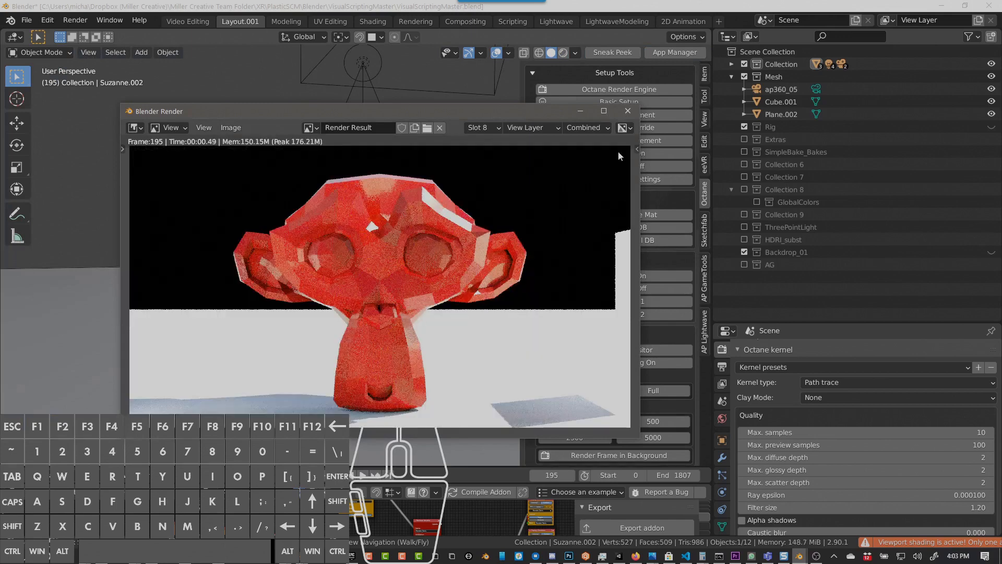
# - Close the test render result window
pyautogui.click(627, 111)
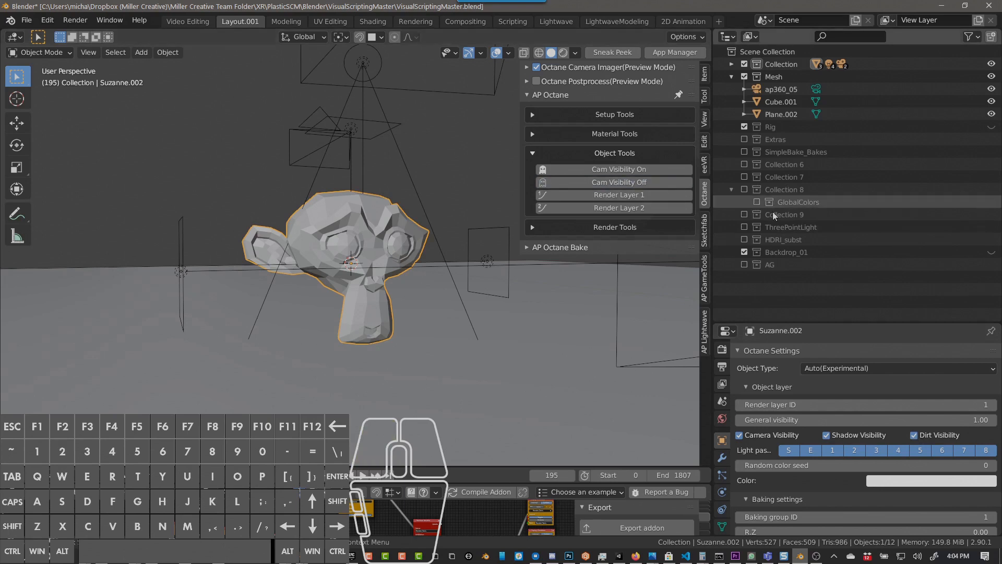
# - Turn off Suzanne's camera visibility and switch the viewport to Rendered shading
pyautogui.click(740, 434)
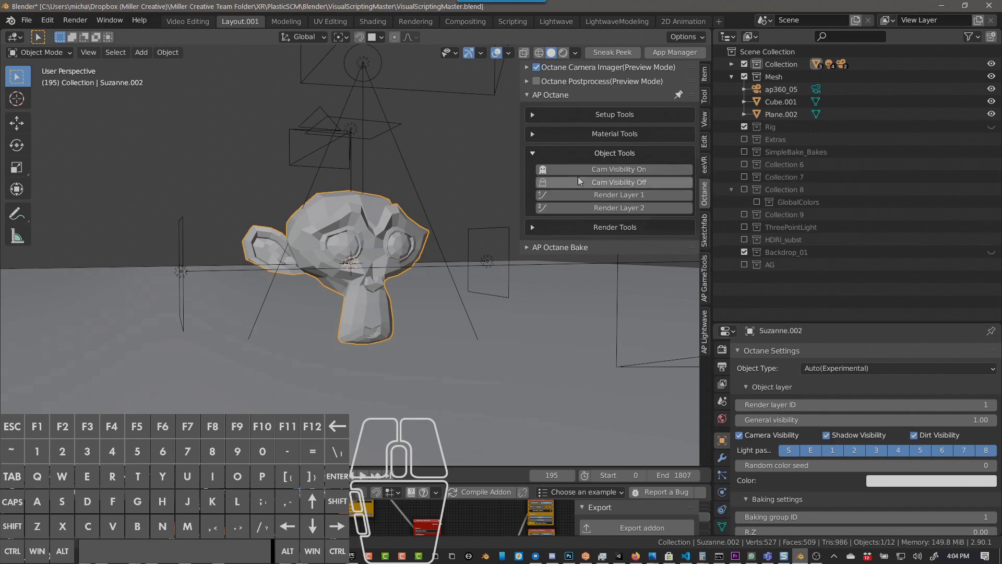
pyautogui.press('z')
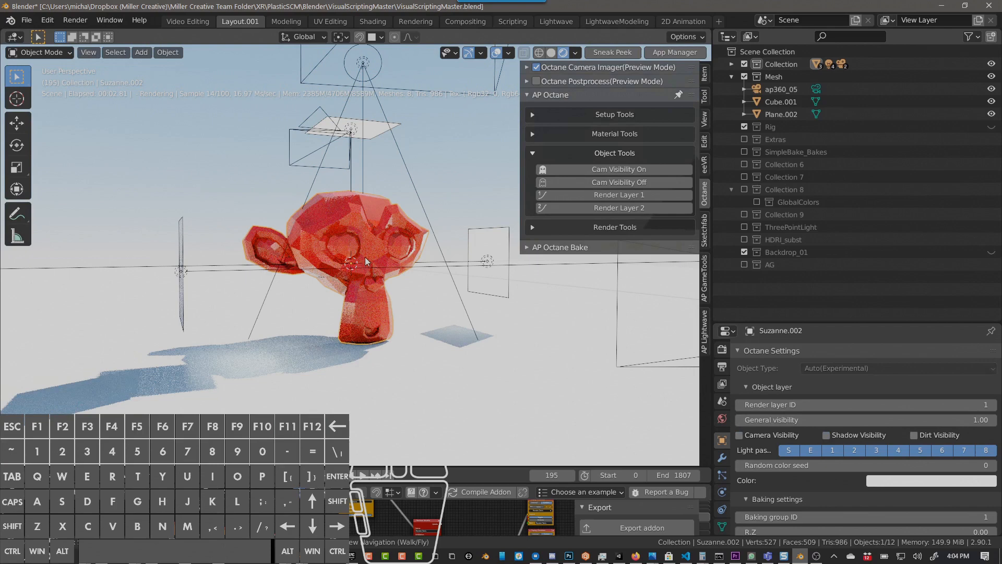
# - Toggle Cam Visibility in AP Octane Object Tools while the Octane preview re-renders
pyautogui.click(740, 435)
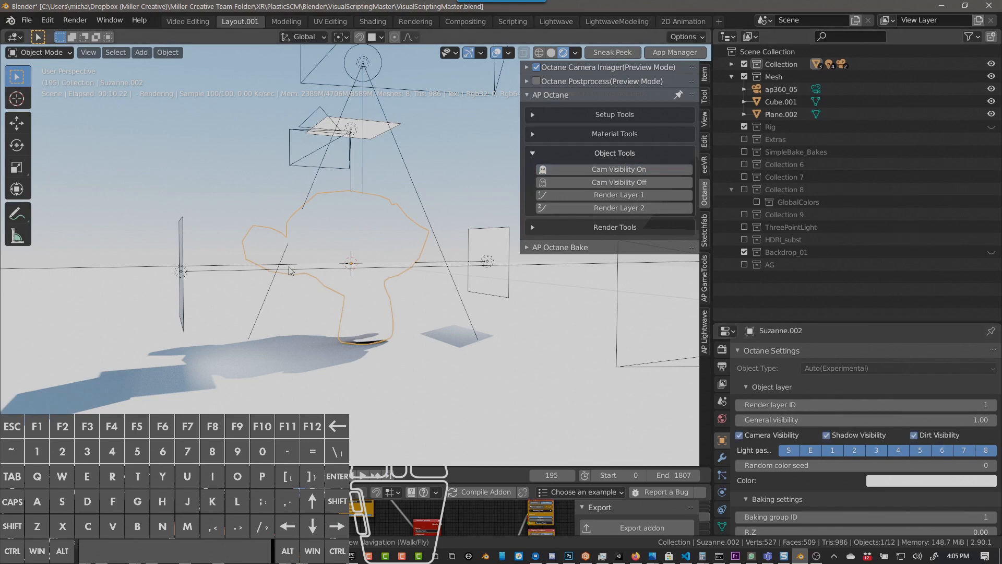
pyautogui.moveTo(365, 282)
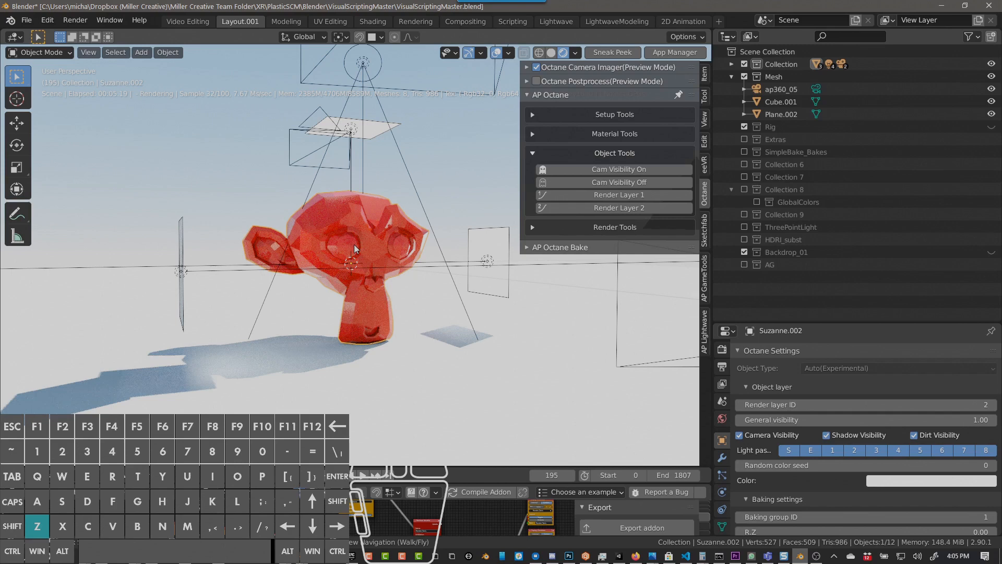
pyautogui.moveTo(634, 340)
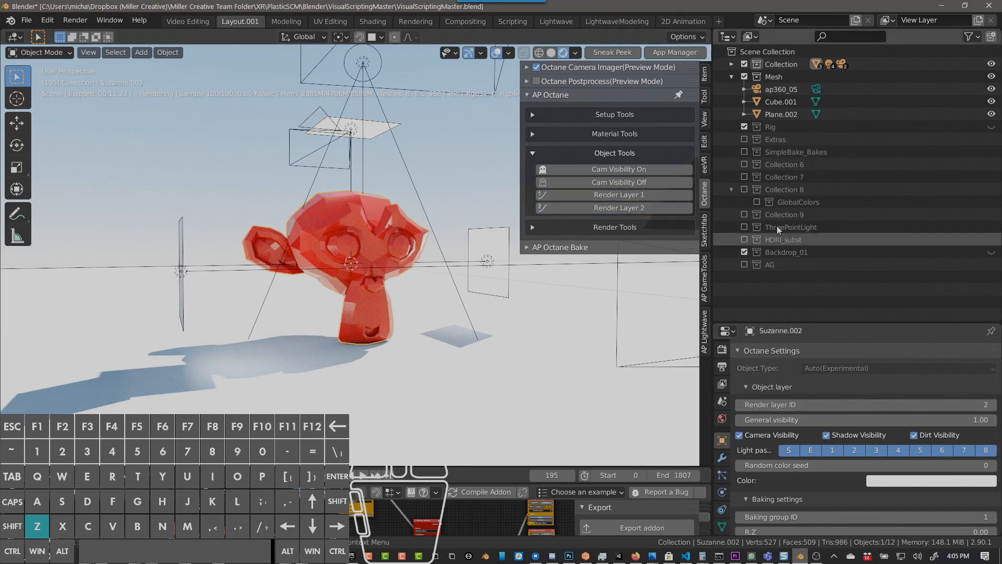
# - Assign Suzanne.002 to render layer ID 2
pyautogui.click(531, 114)
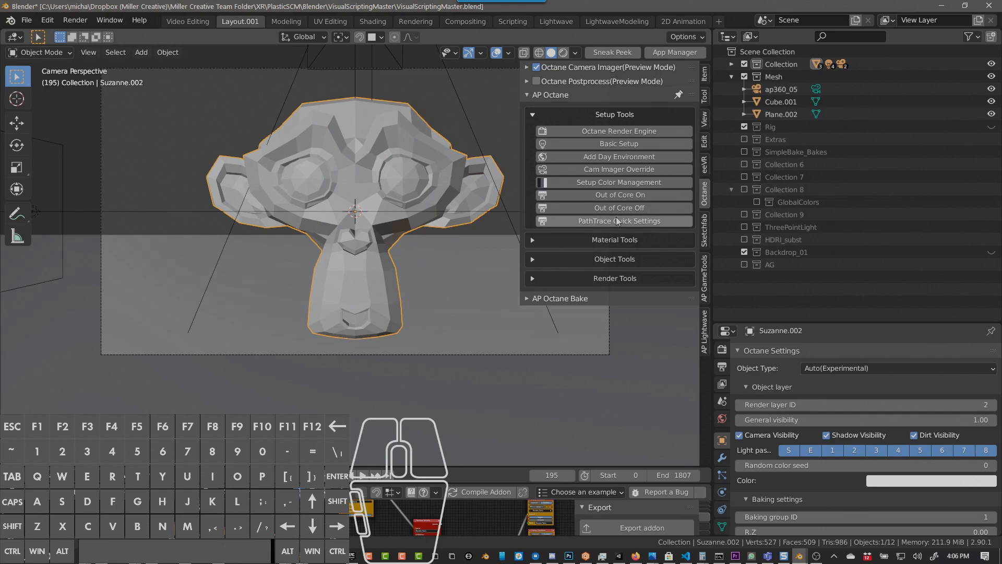
pyautogui.moveTo(430, 251)
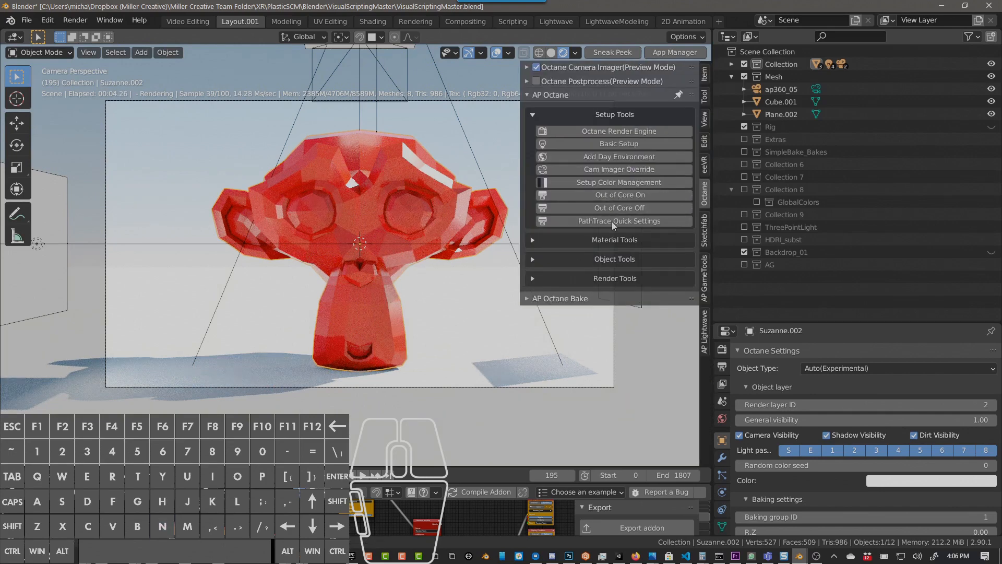
pyautogui.moveTo(614, 220)
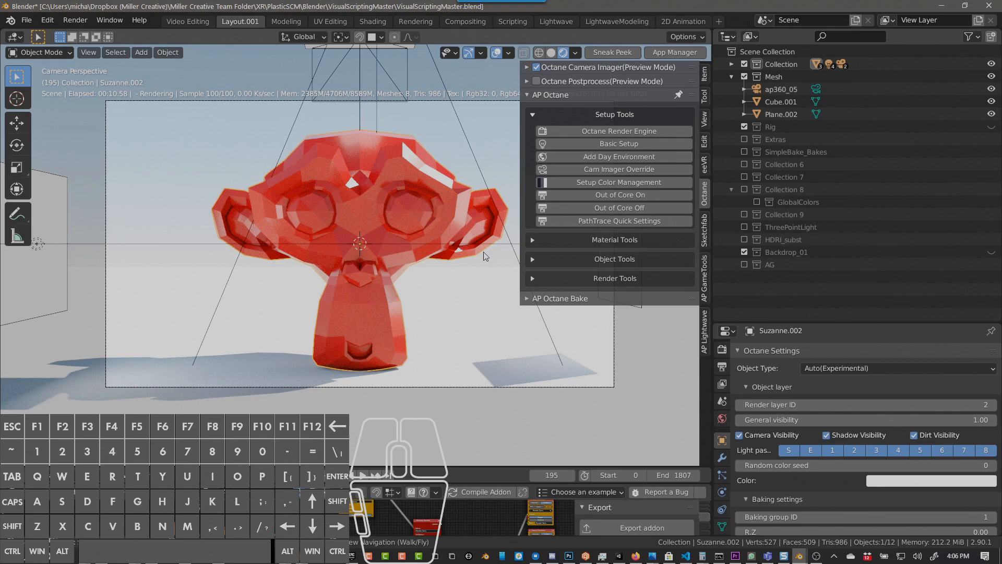
pyautogui.moveTo(414, 270)
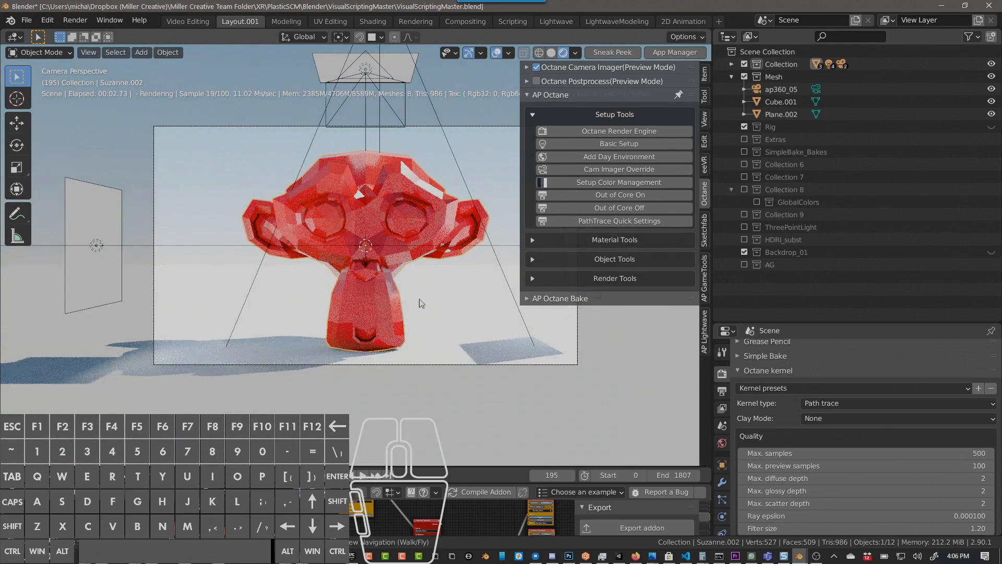
pyautogui.moveTo(267, 259)
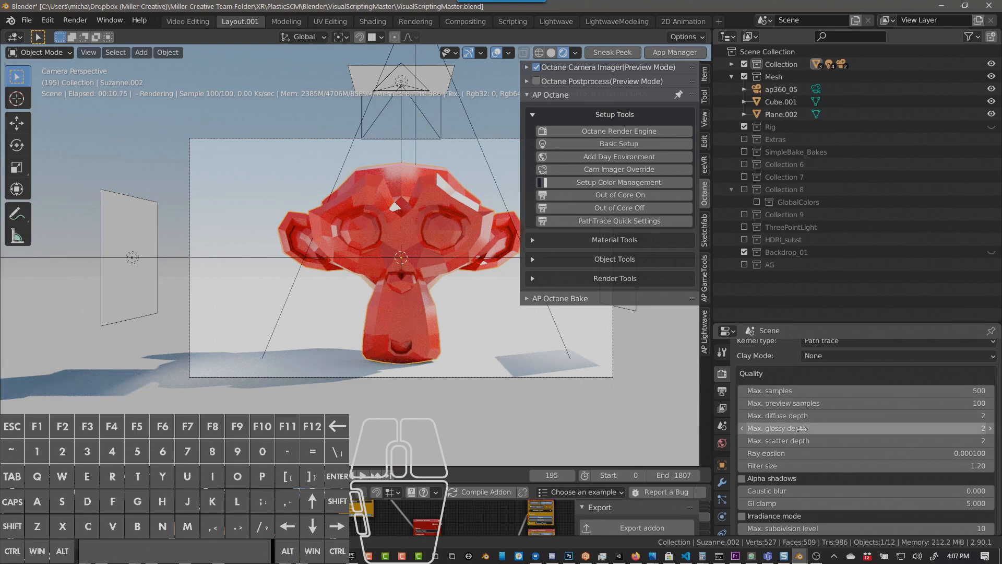
# - Scroll through the Octane kernel quality and sampling settings
pyautogui.scroll(-3)
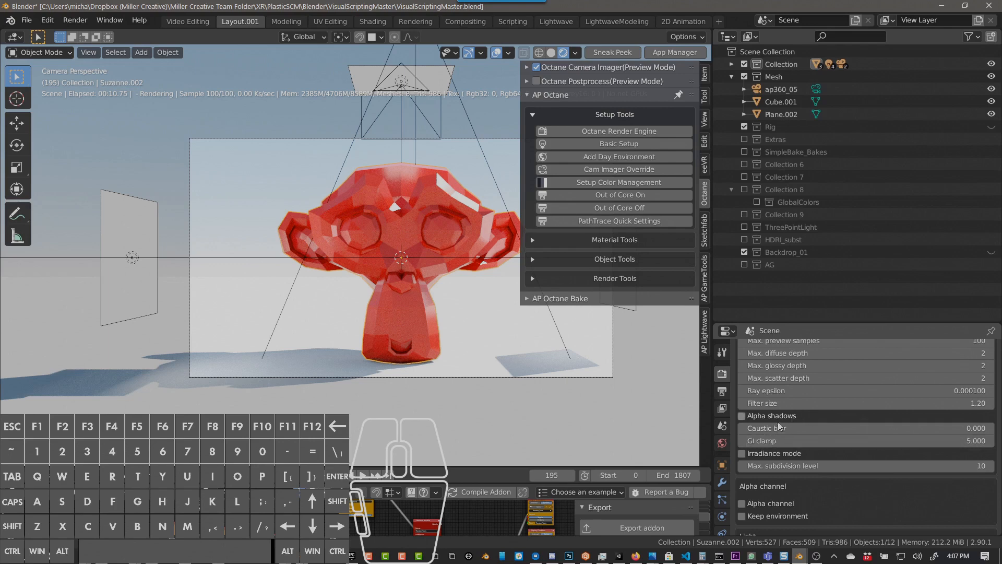
pyautogui.scroll(-3)
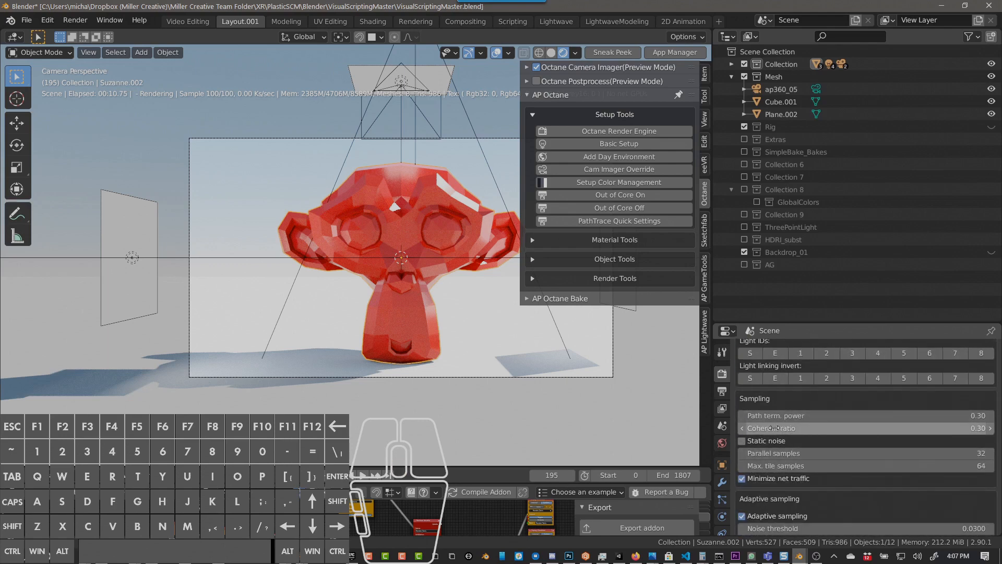
pyautogui.moveTo(775, 428)
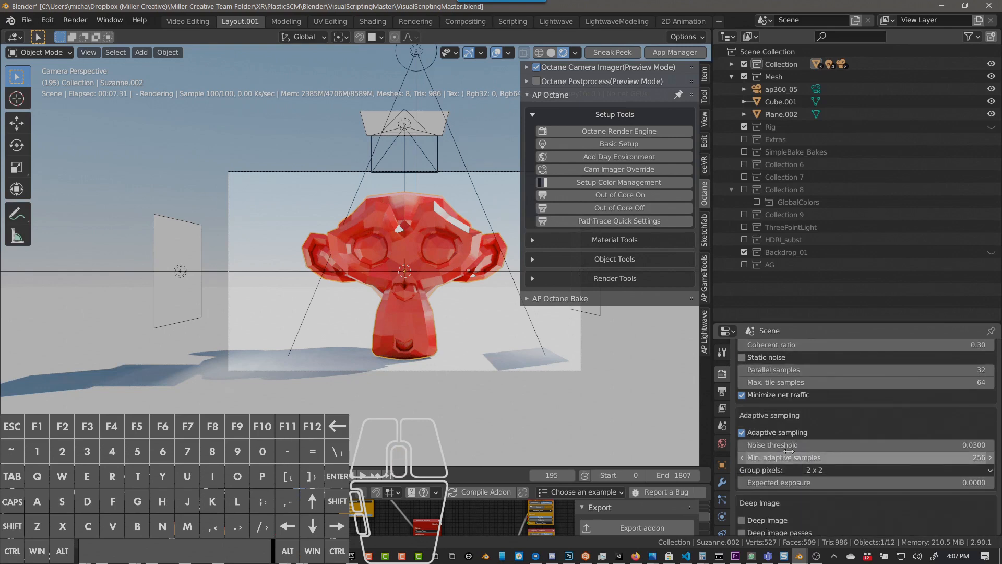
pyautogui.moveTo(772, 370)
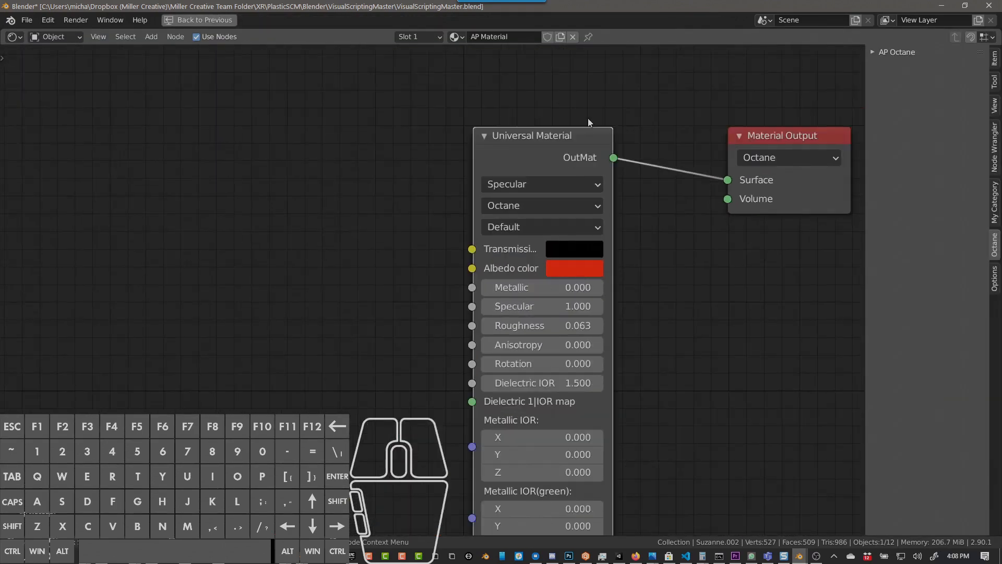
pyautogui.moveTo(527, 117)
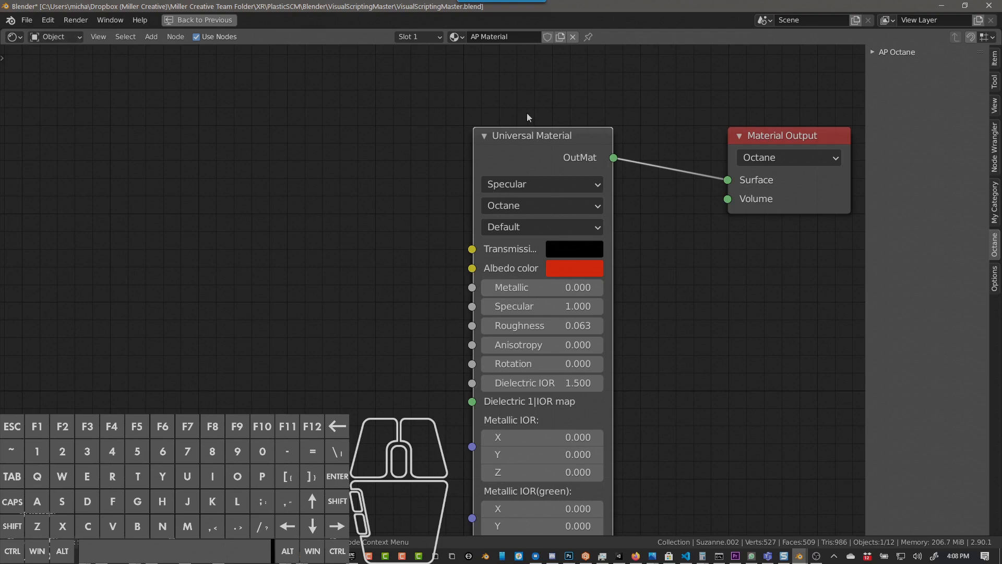
pyautogui.moveTo(543, 145)
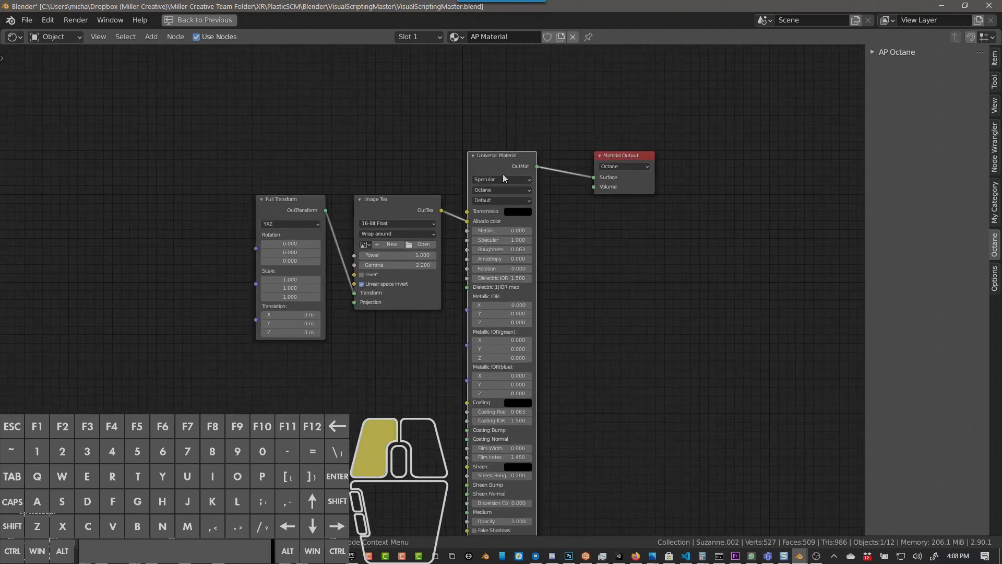
# - Open the Add node menu in the Shader Editor
pyautogui.press('shift+a')
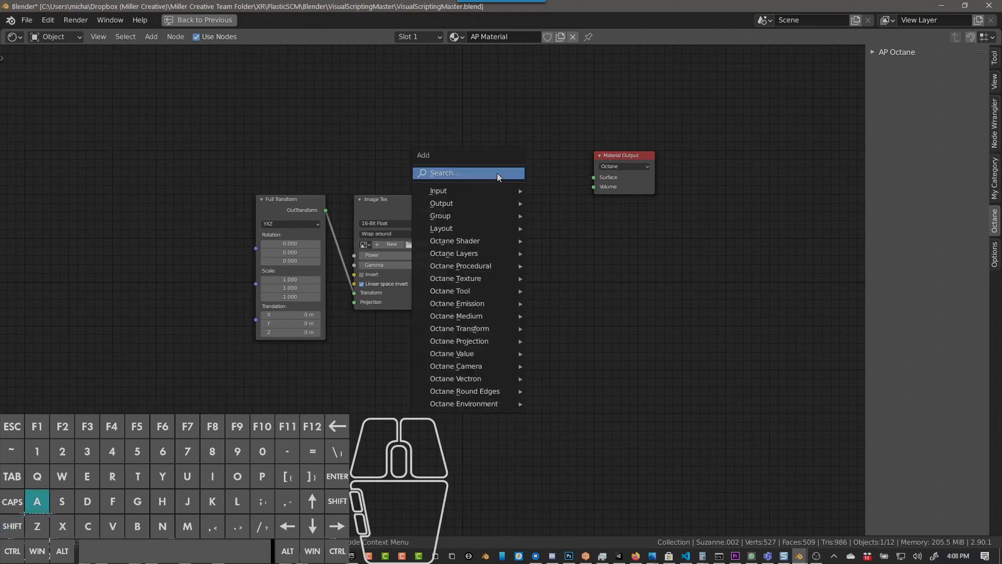